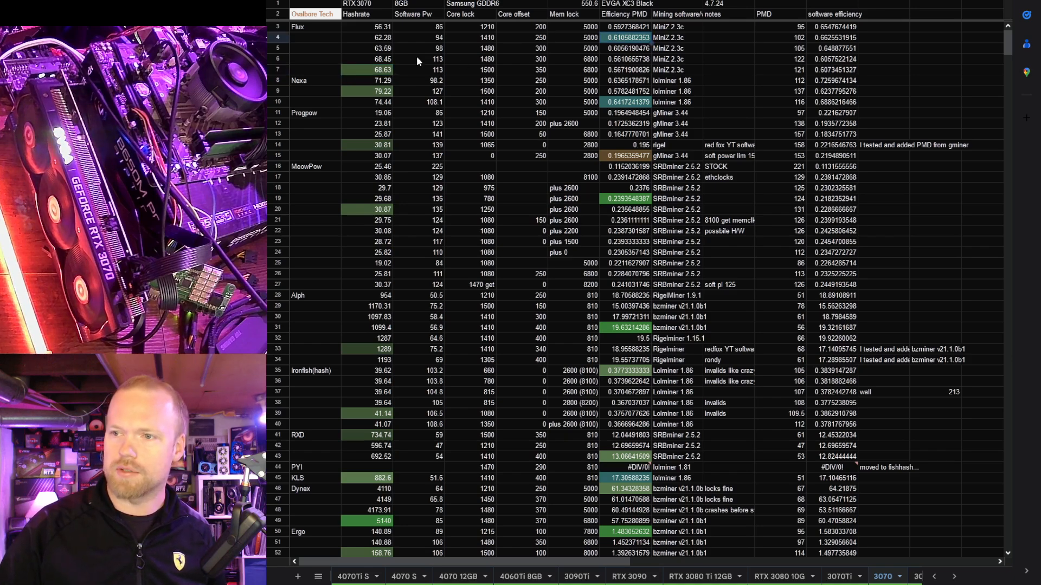
mouse_move(390, 45)
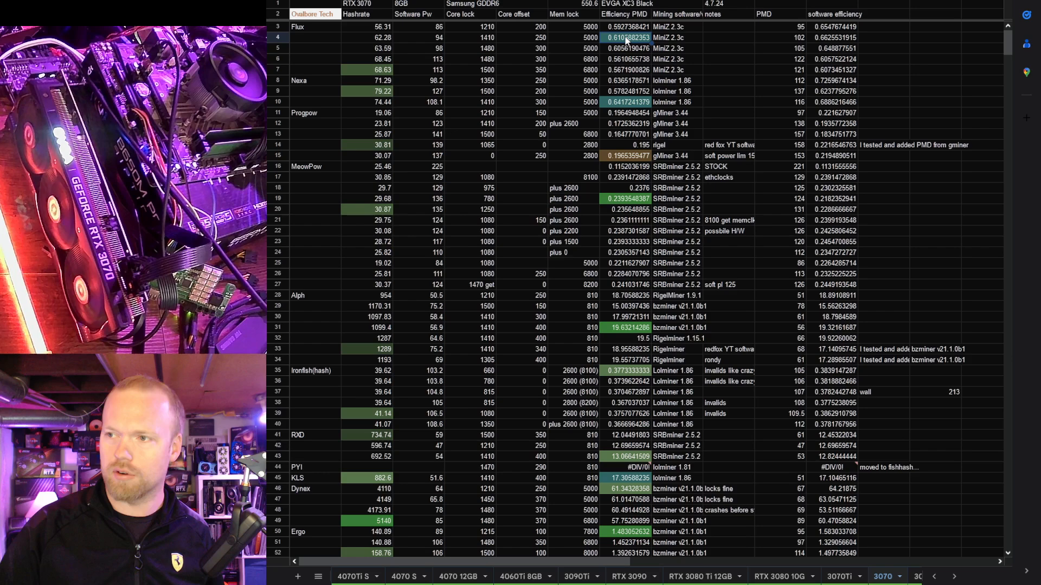
mouse_move(596, 117)
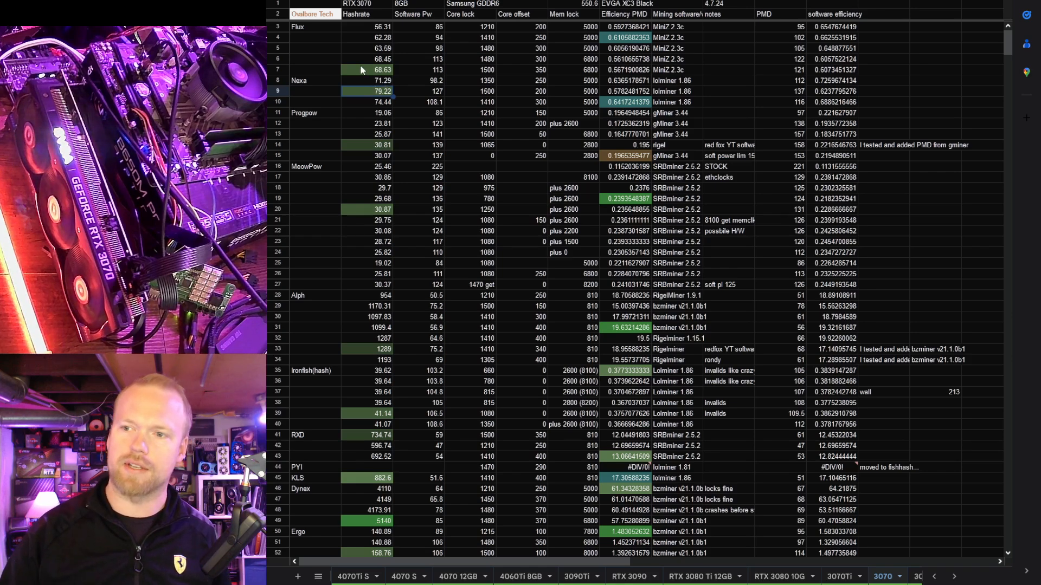
mouse_move(540, 120)
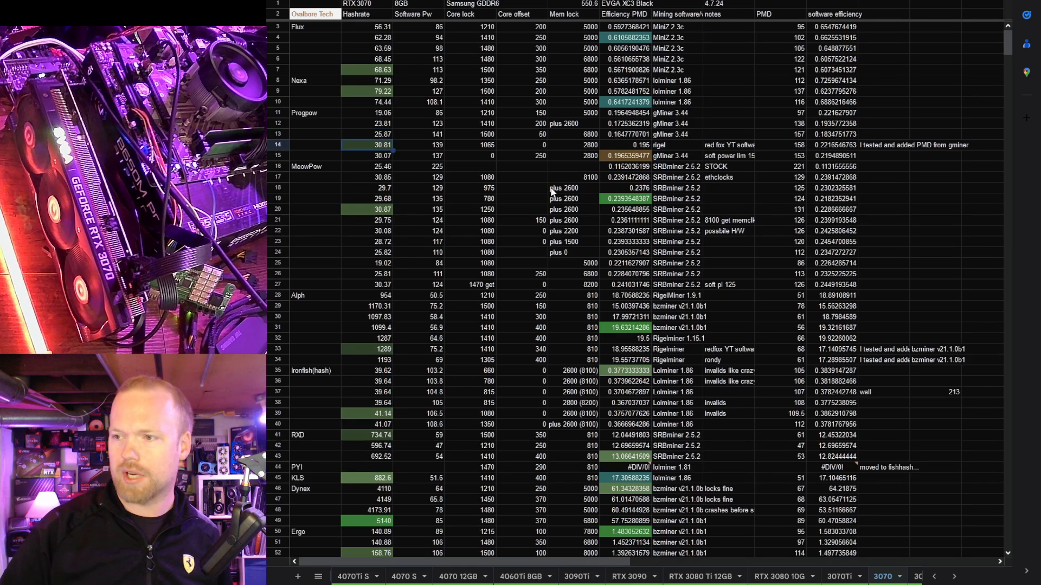
mouse_move(581, 170)
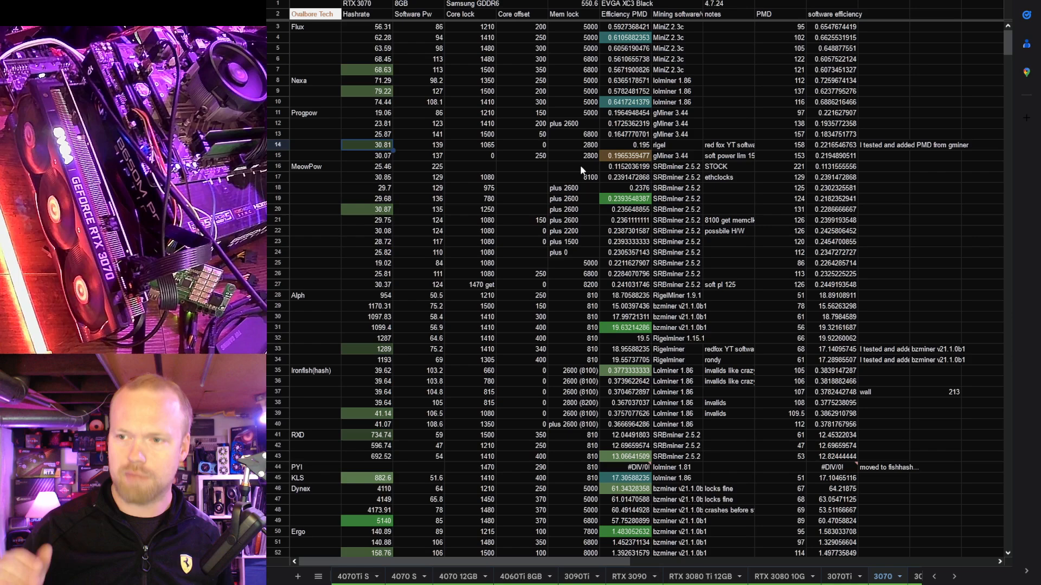
mouse_move(579, 169)
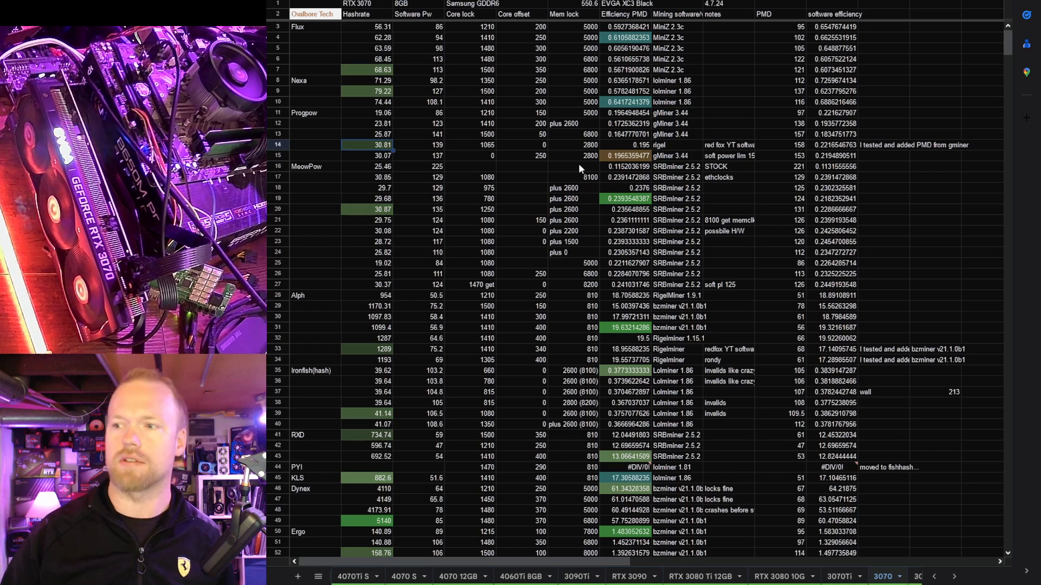
mouse_move(826, 140)
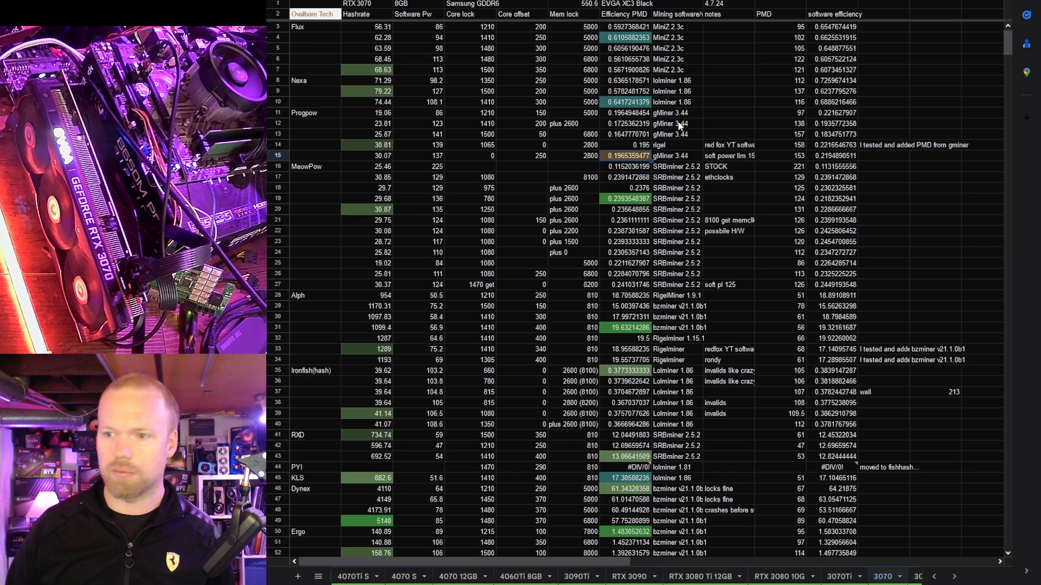
mouse_move(637, 223)
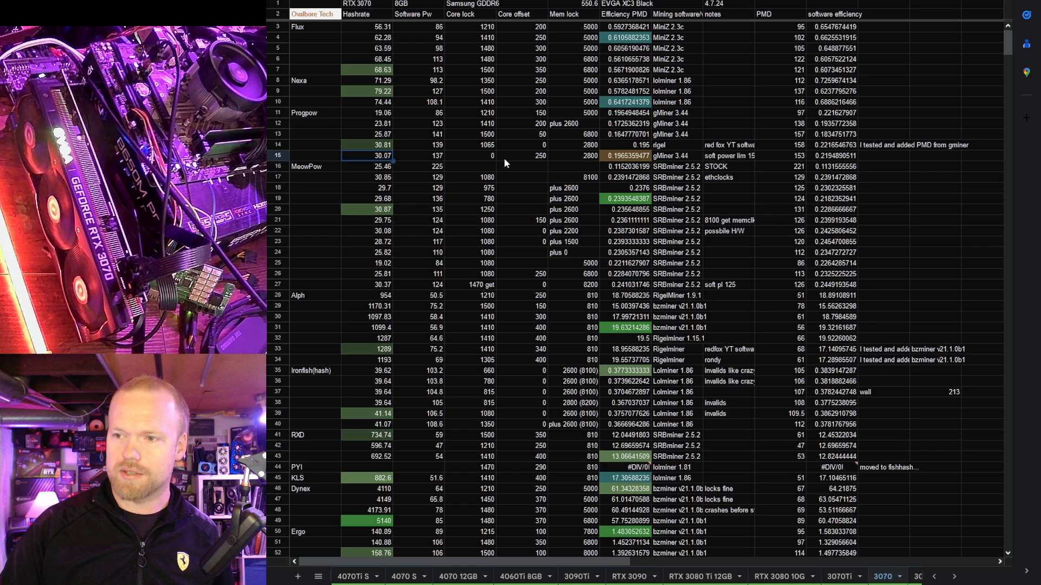
mouse_move(487, 158)
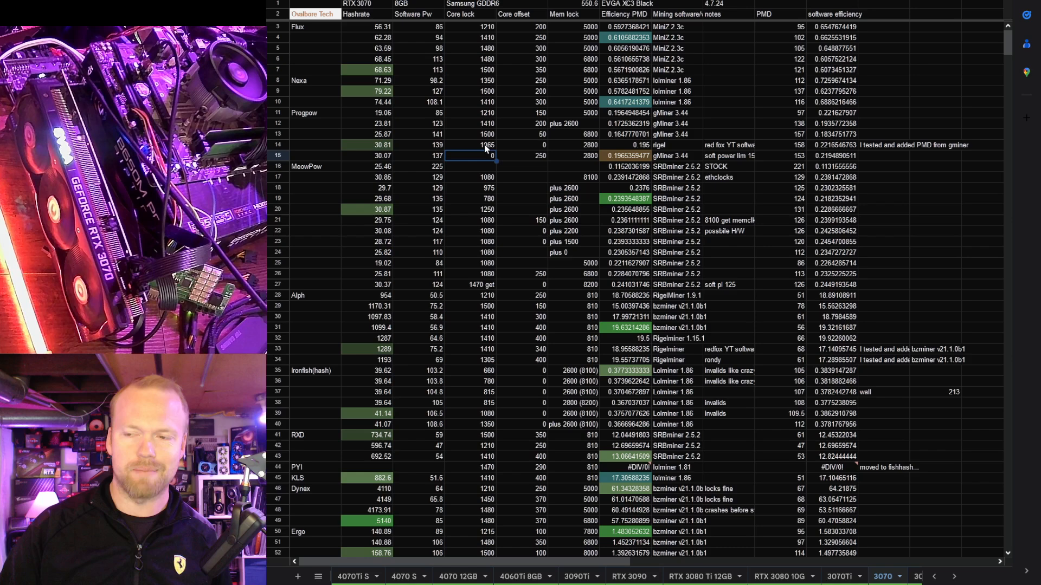
mouse_move(520, 161)
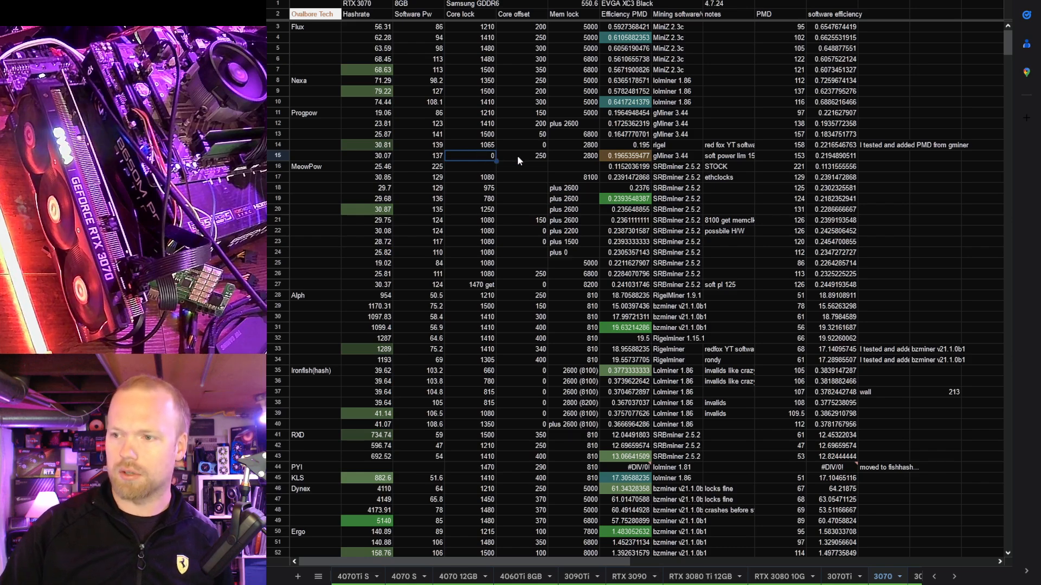
mouse_move(587, 160)
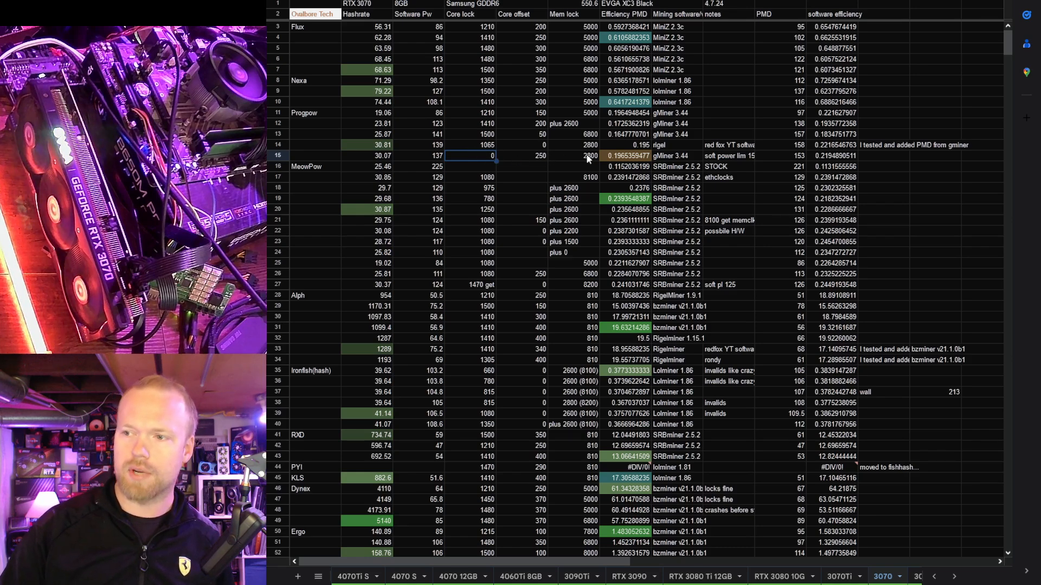
mouse_move(770, 160)
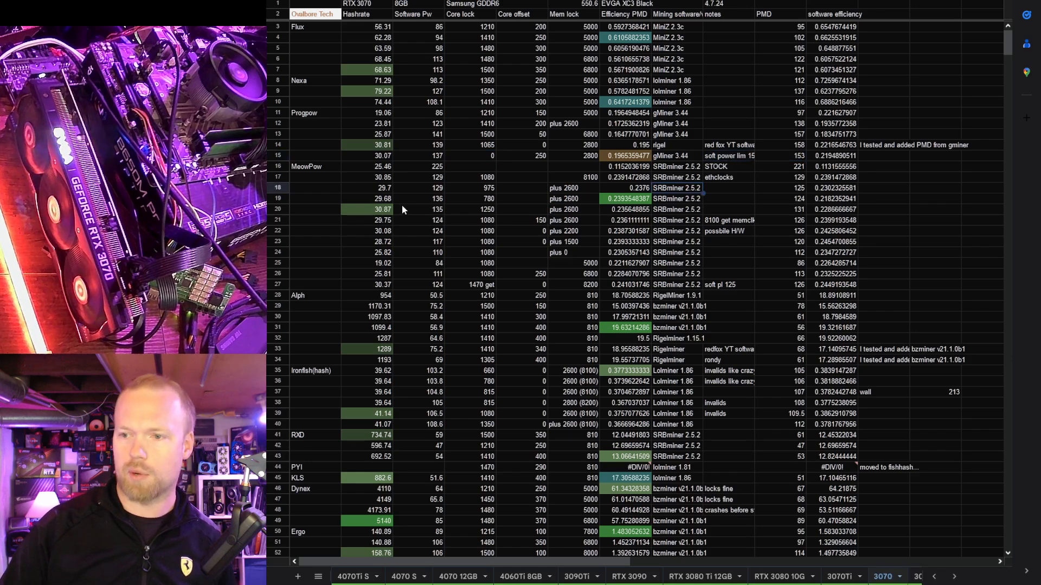
Scroll the 3070 tab down to the Pgn and ETChash (NBminer) benchmark rows
scroll(down, 3)
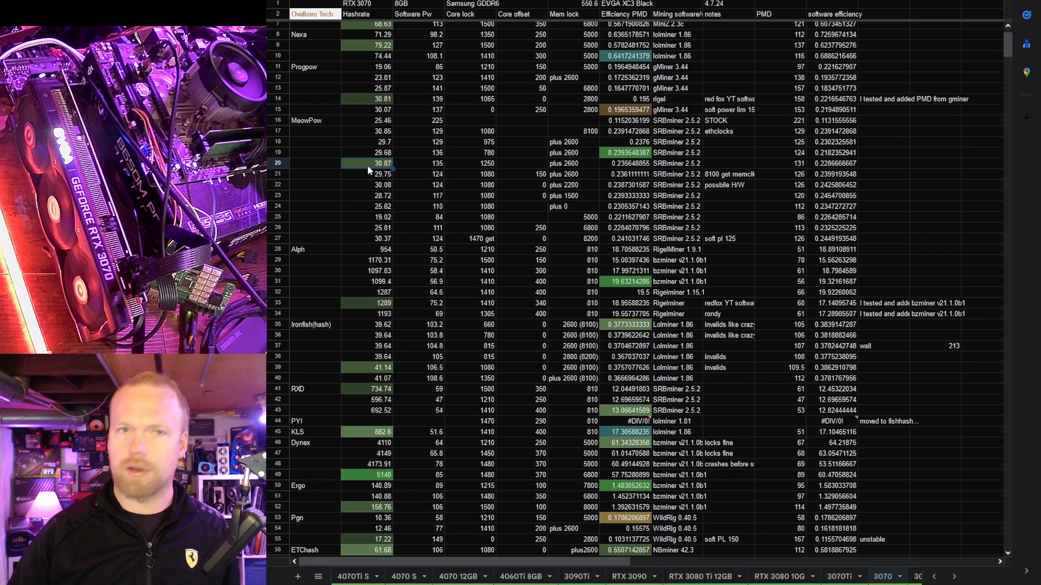
mouse_move(520, 212)
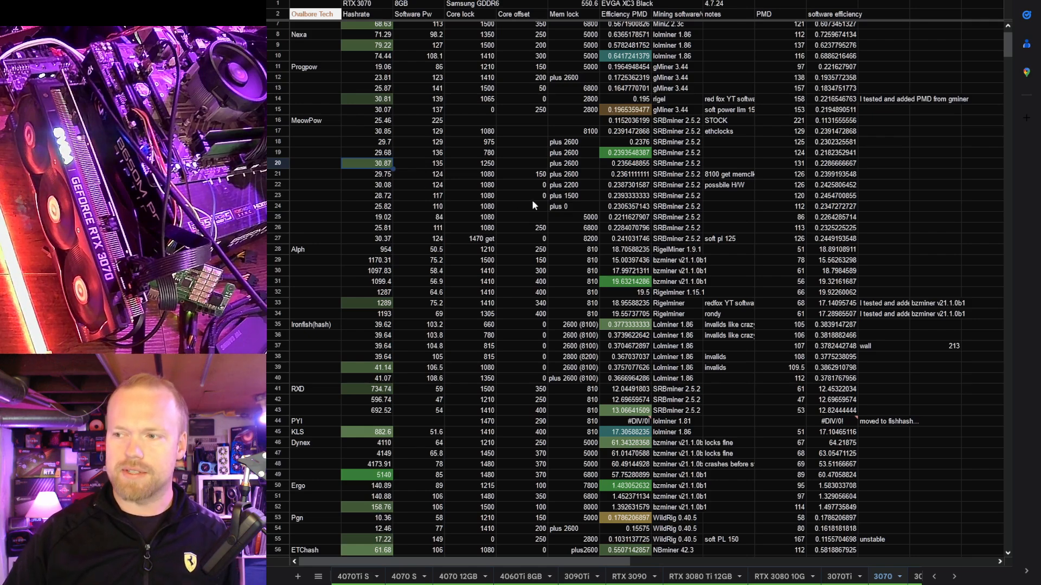
mouse_move(509, 208)
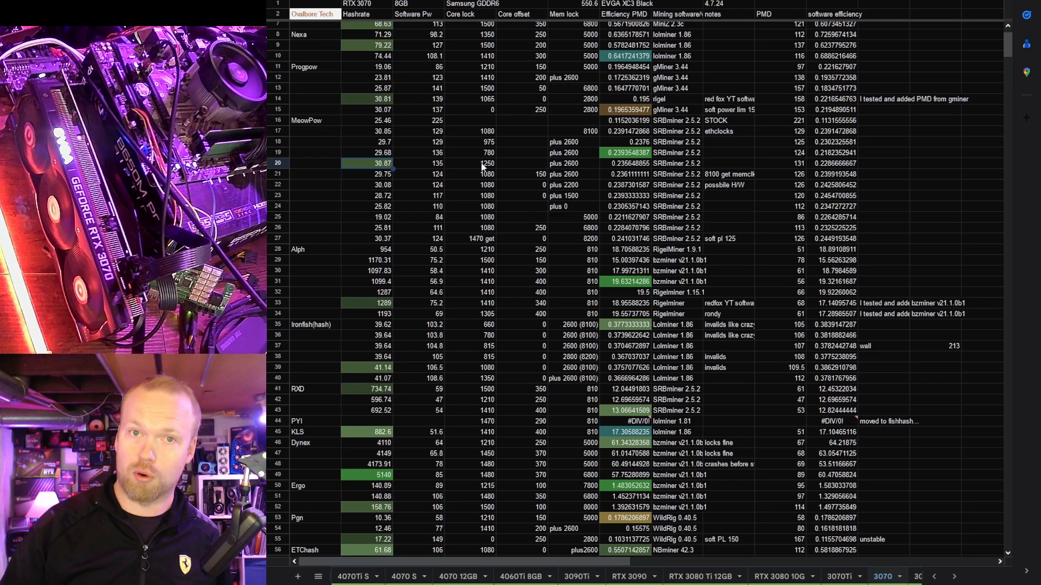
mouse_move(374, 181)
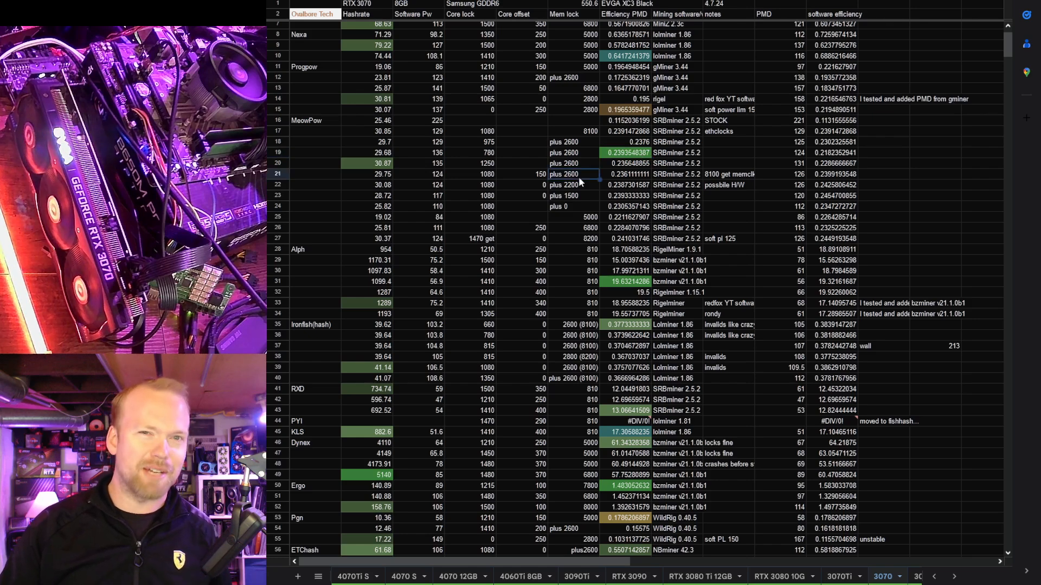
mouse_move(444, 290)
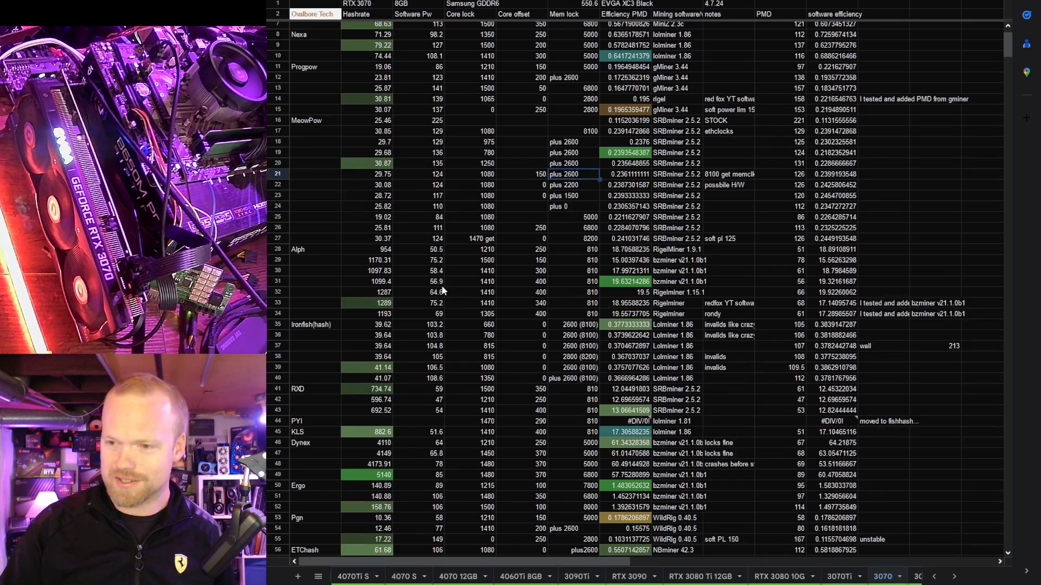
Scroll down to the Kylacoin, Conflux and Cortex rows and the good-efficiencies list
scroll(down, 3)
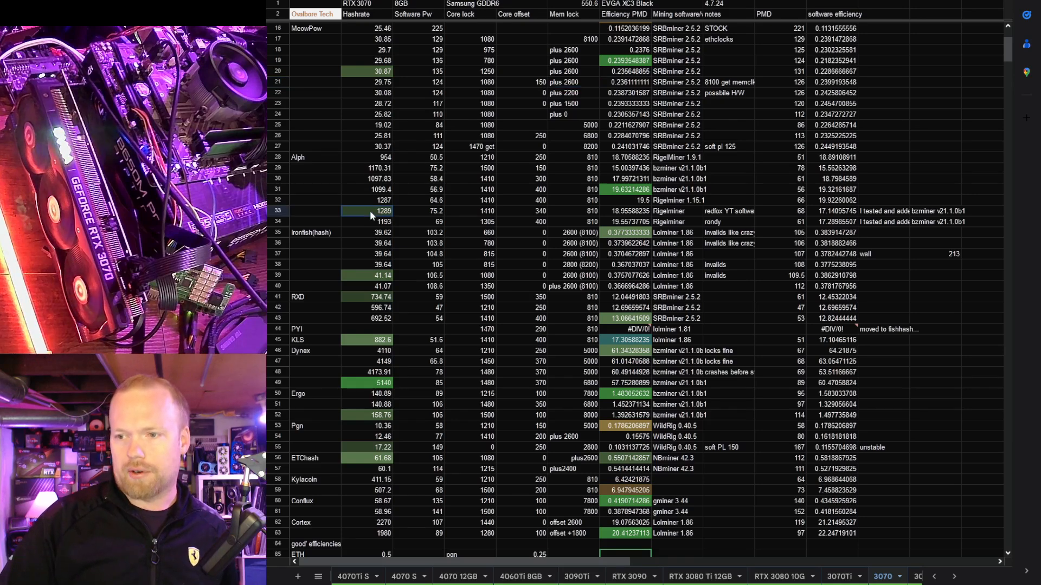
mouse_move(413, 217)
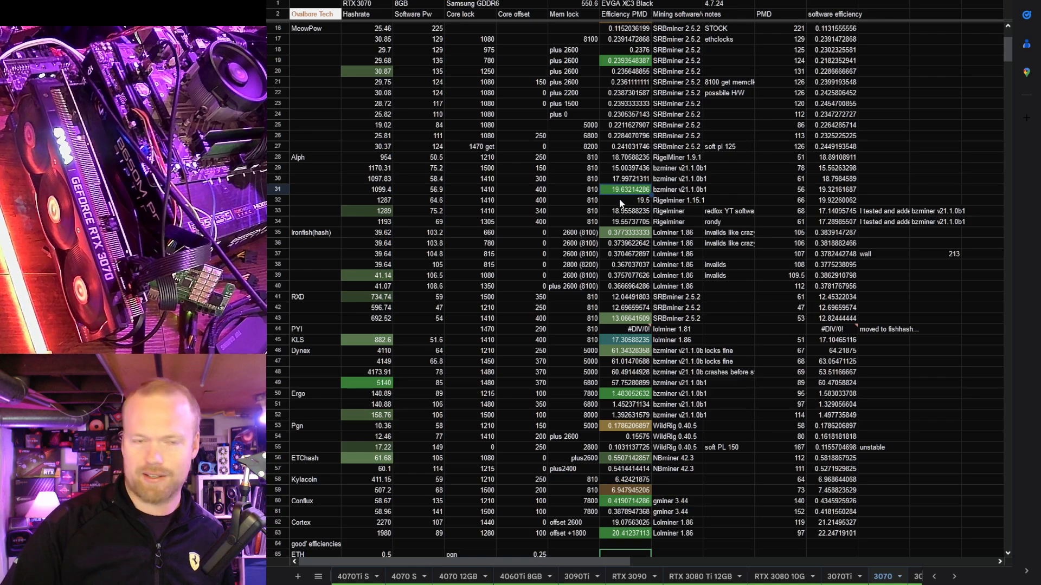
mouse_move(603, 207)
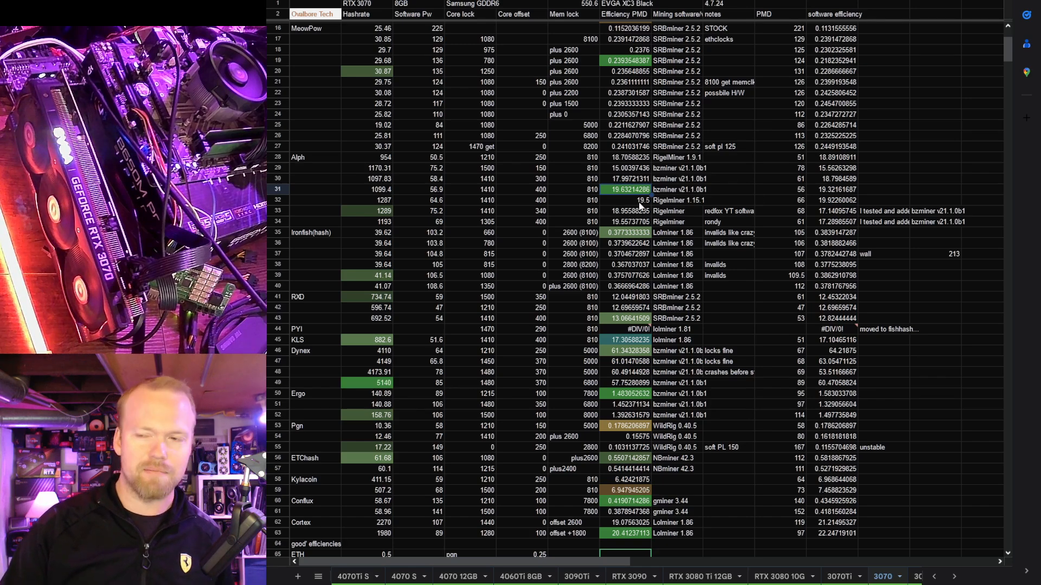
mouse_move(518, 240)
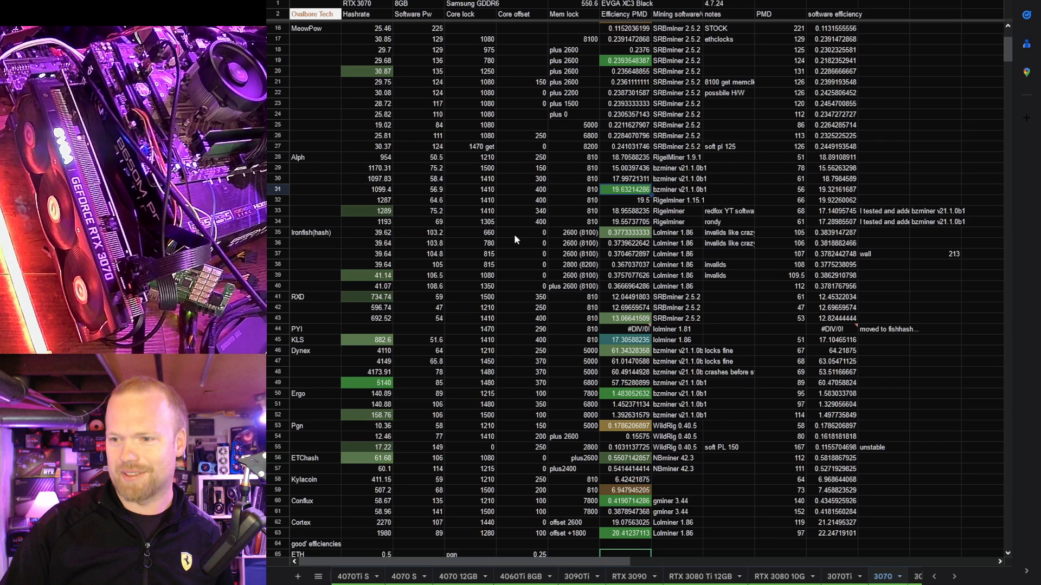
mouse_move(473, 232)
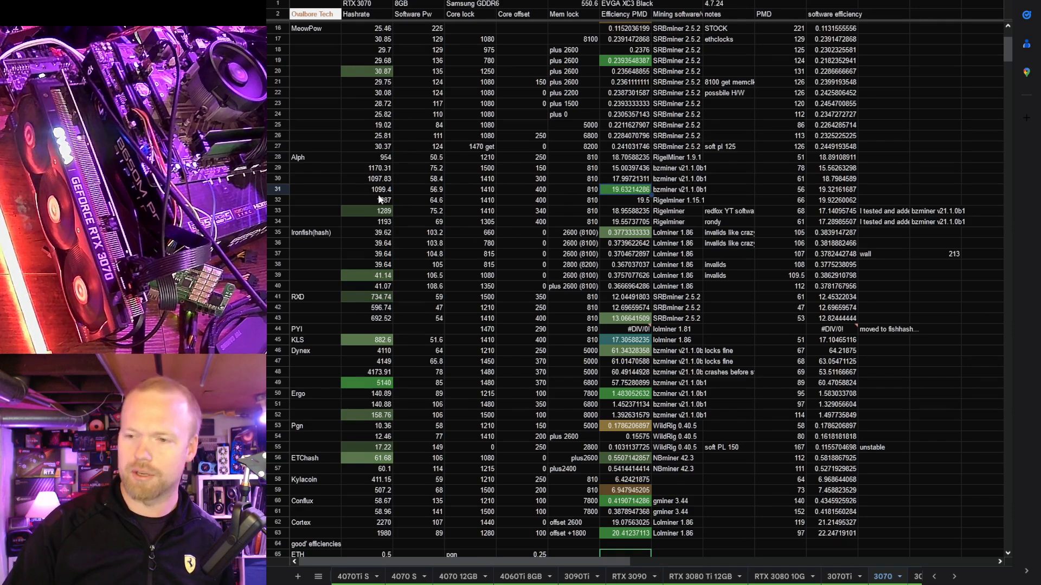
scroll(down, 3)
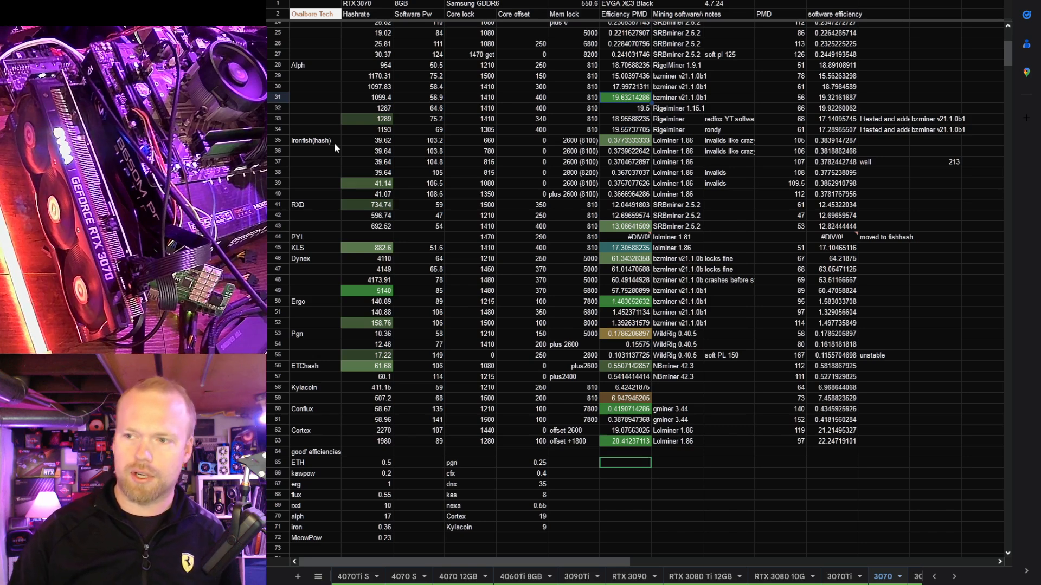
mouse_move(757, 149)
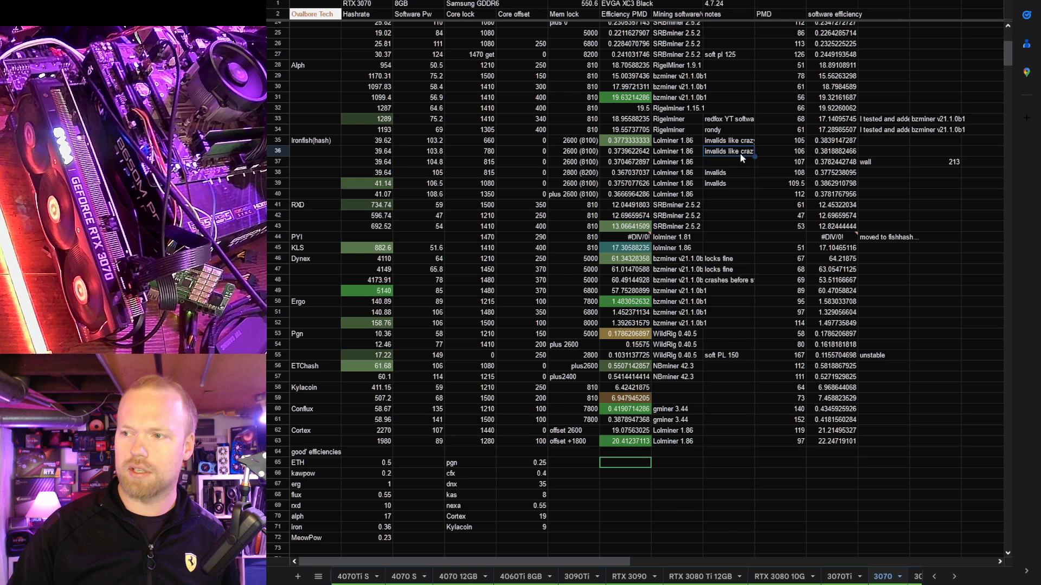
mouse_move(735, 174)
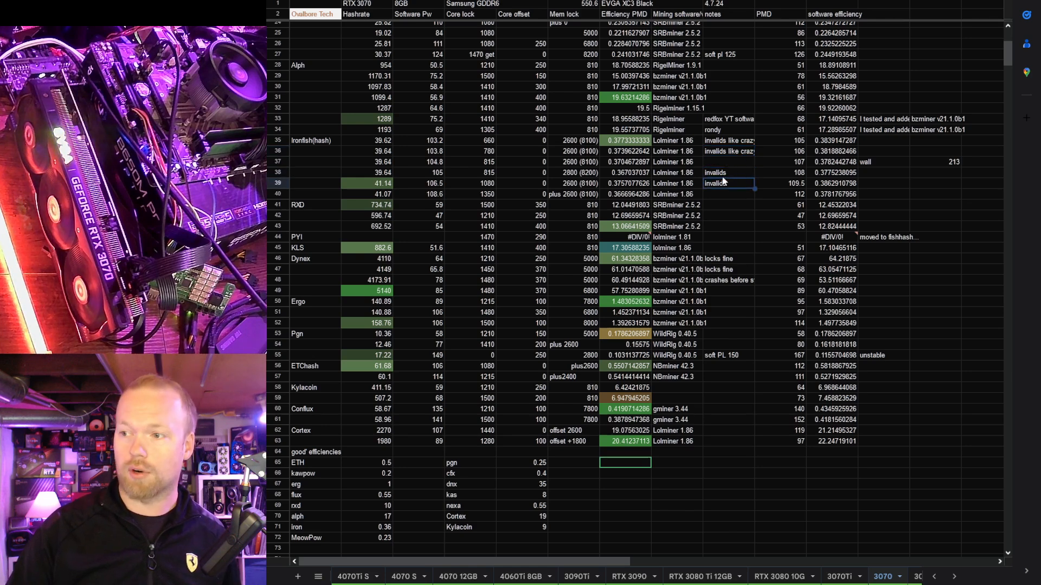
mouse_move(495, 166)
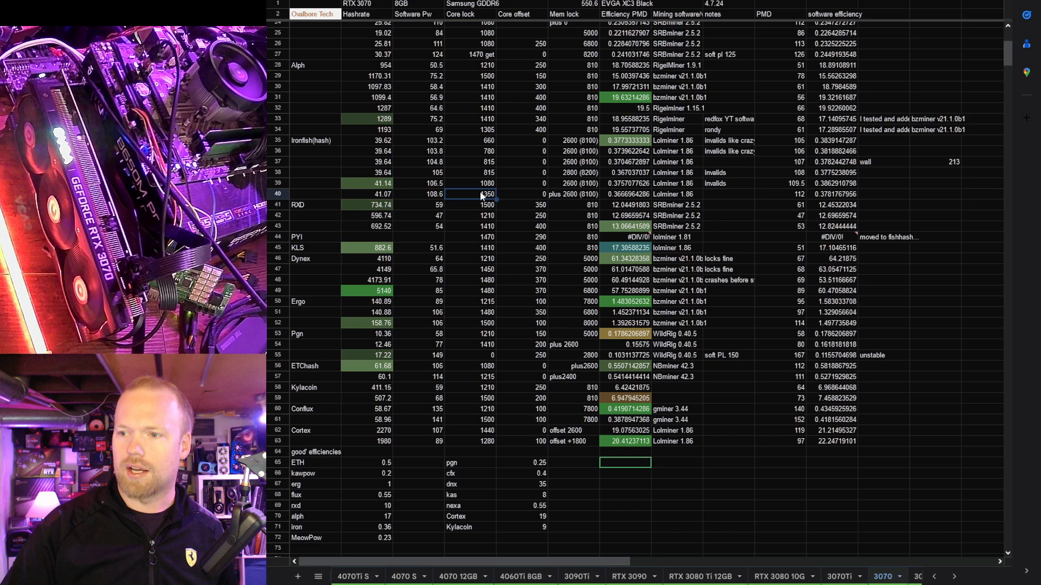
mouse_move(529, 227)
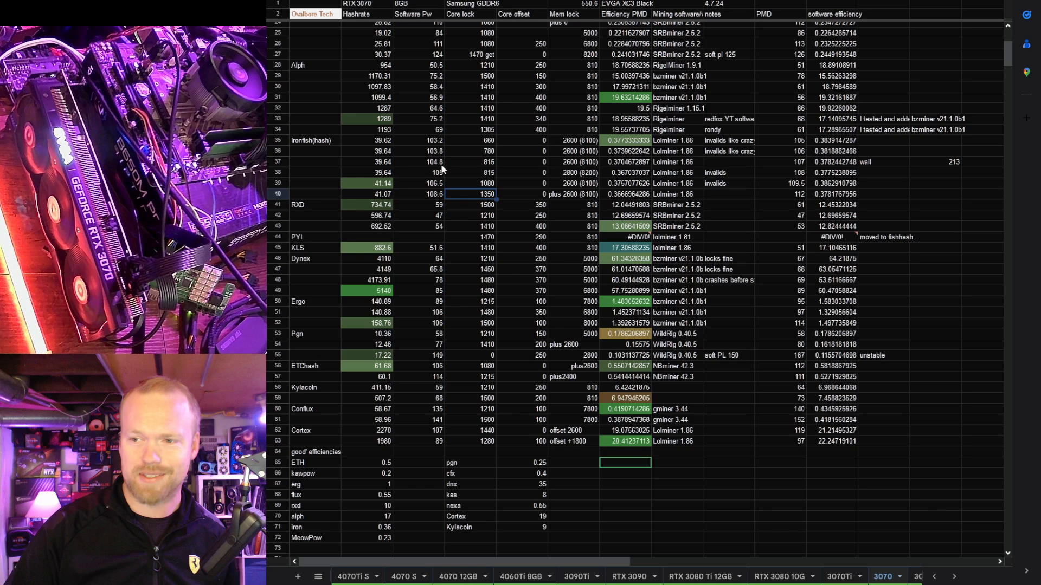
mouse_move(474, 199)
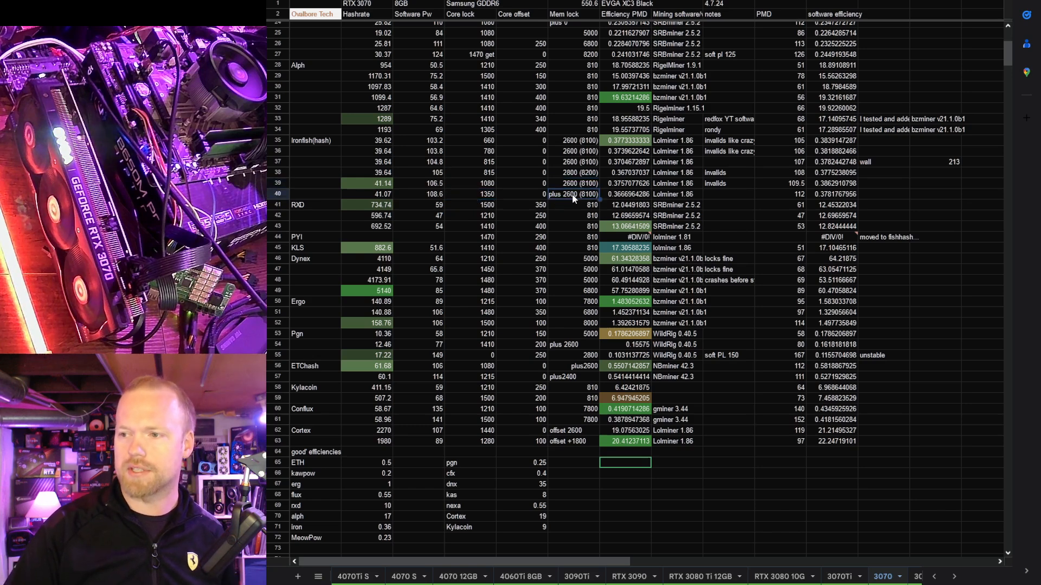
mouse_move(634, 182)
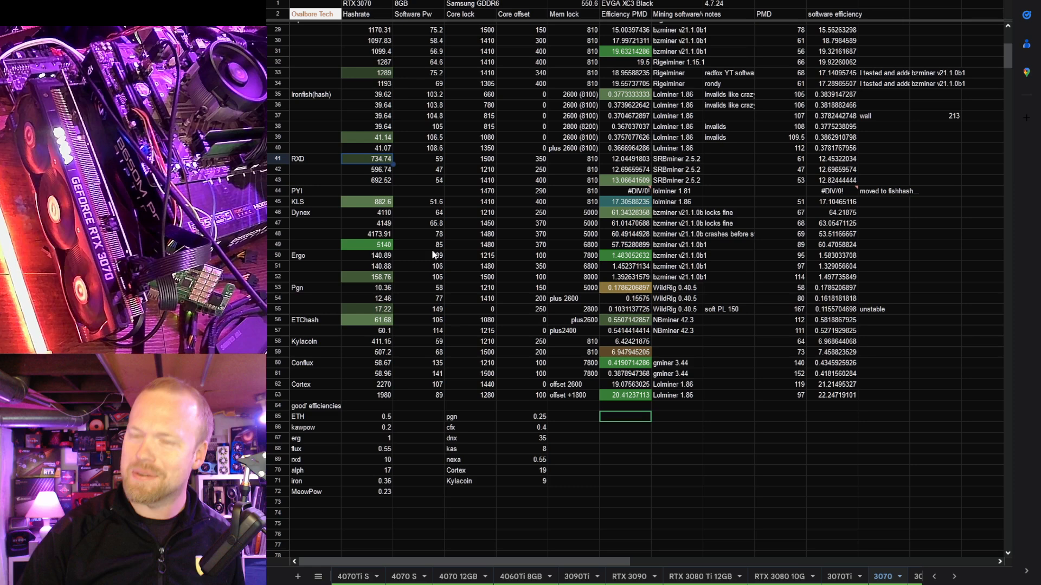
mouse_move(583, 177)
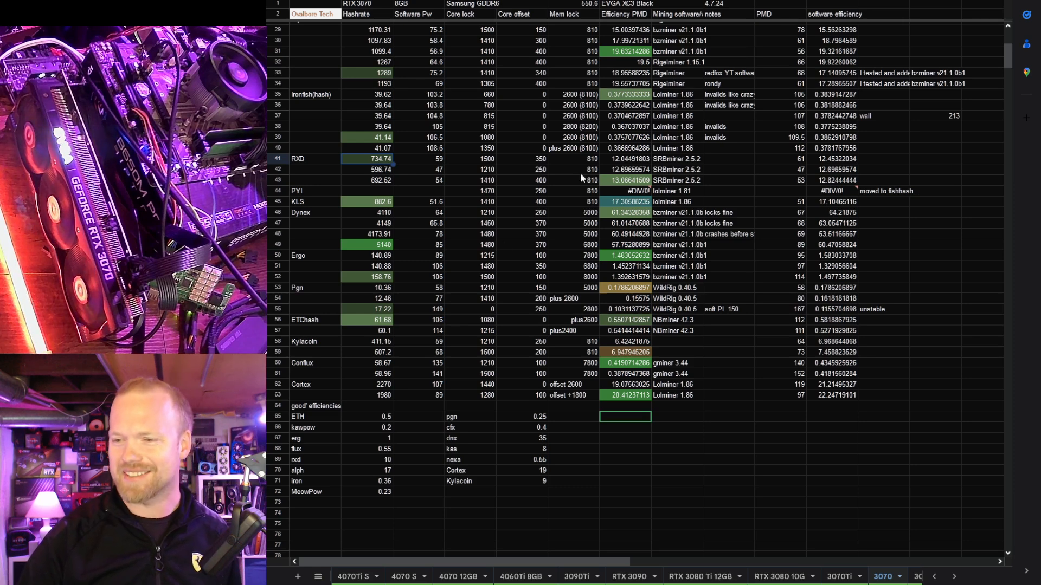
mouse_move(483, 191)
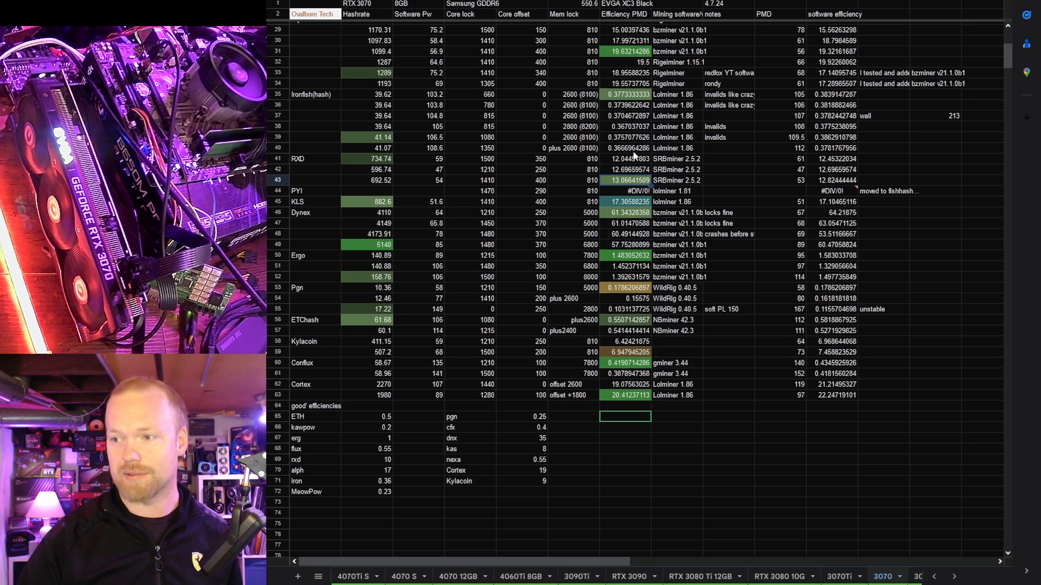
mouse_move(624, 193)
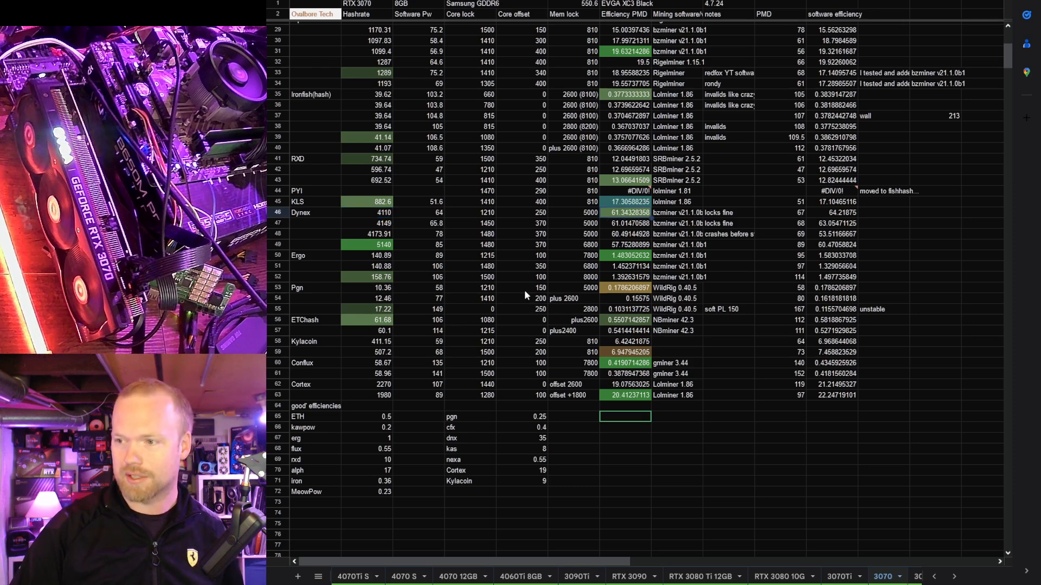
mouse_move(417, 448)
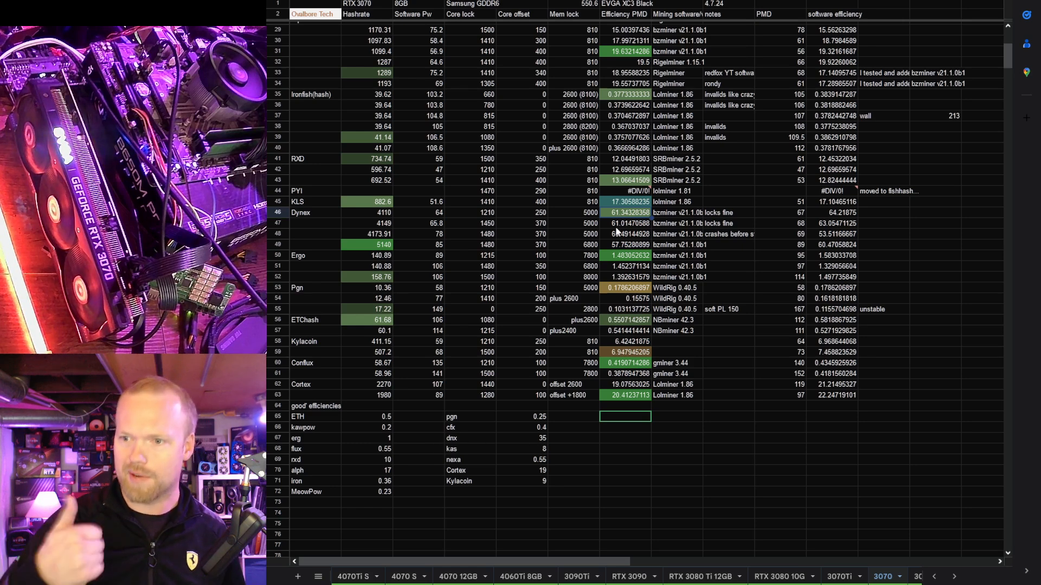
mouse_move(407, 234)
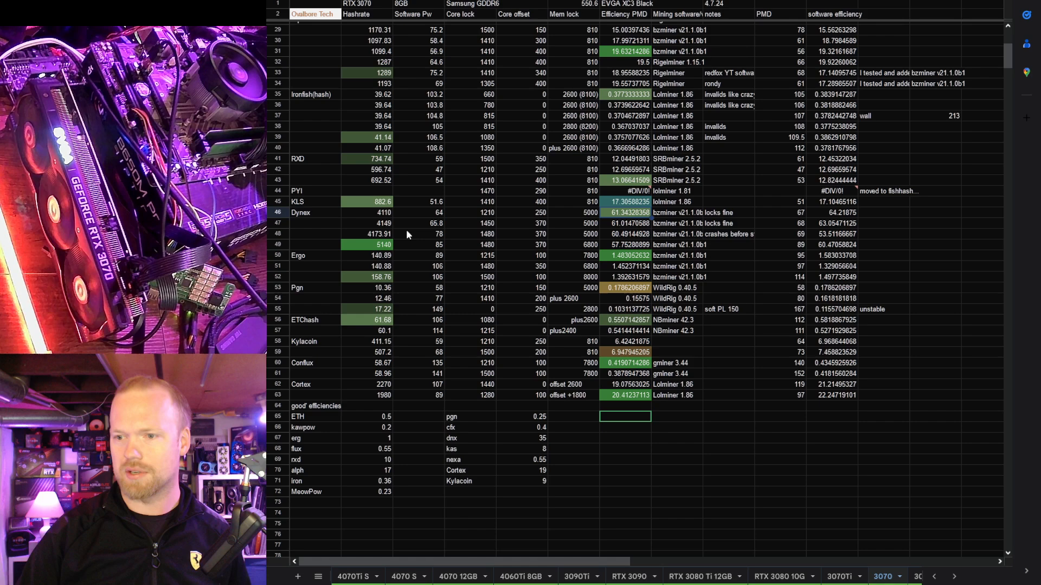
mouse_move(400, 239)
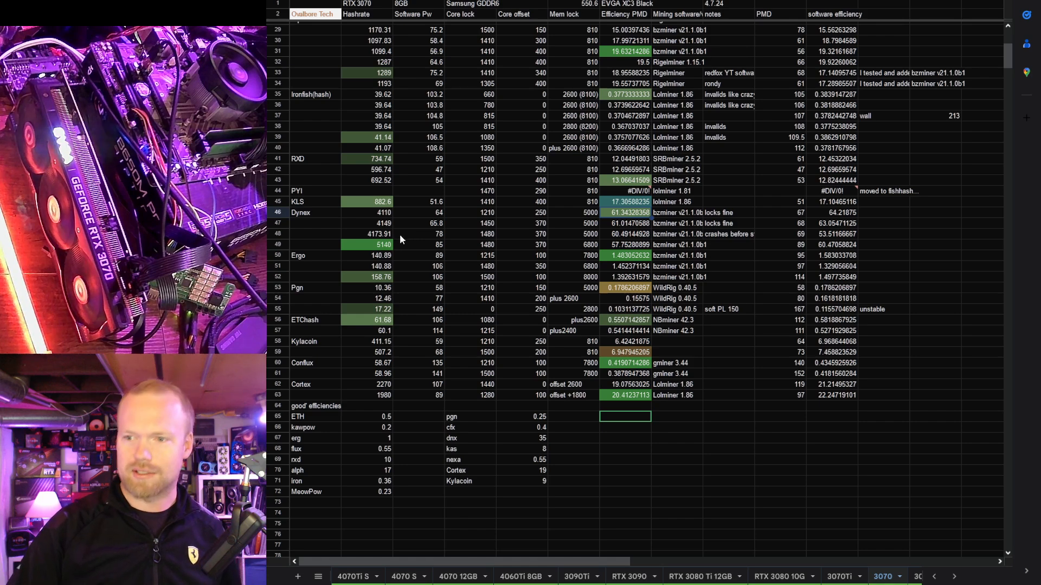
scroll(down, 3)
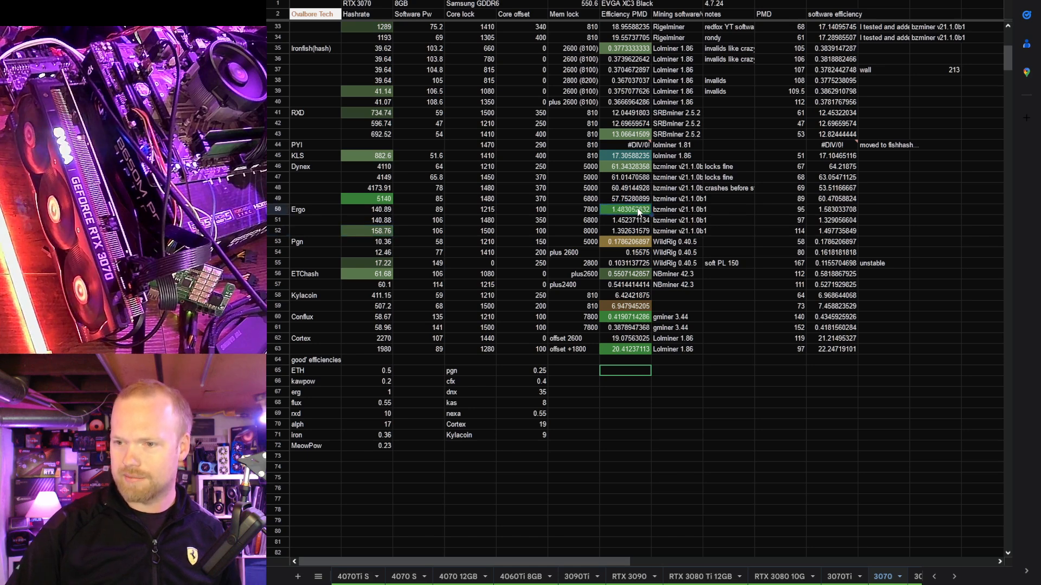
mouse_move(598, 222)
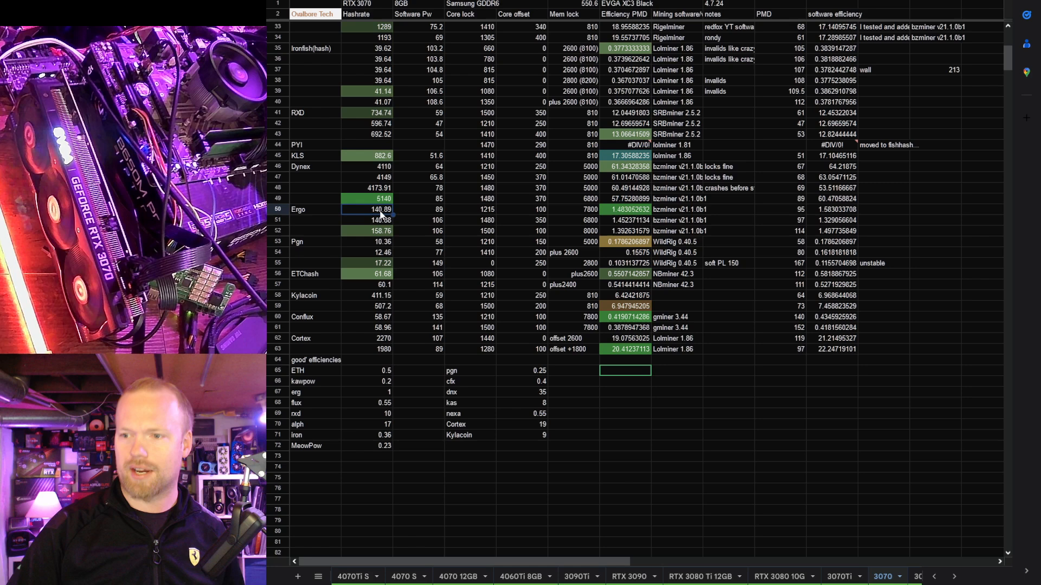
click(372, 231)
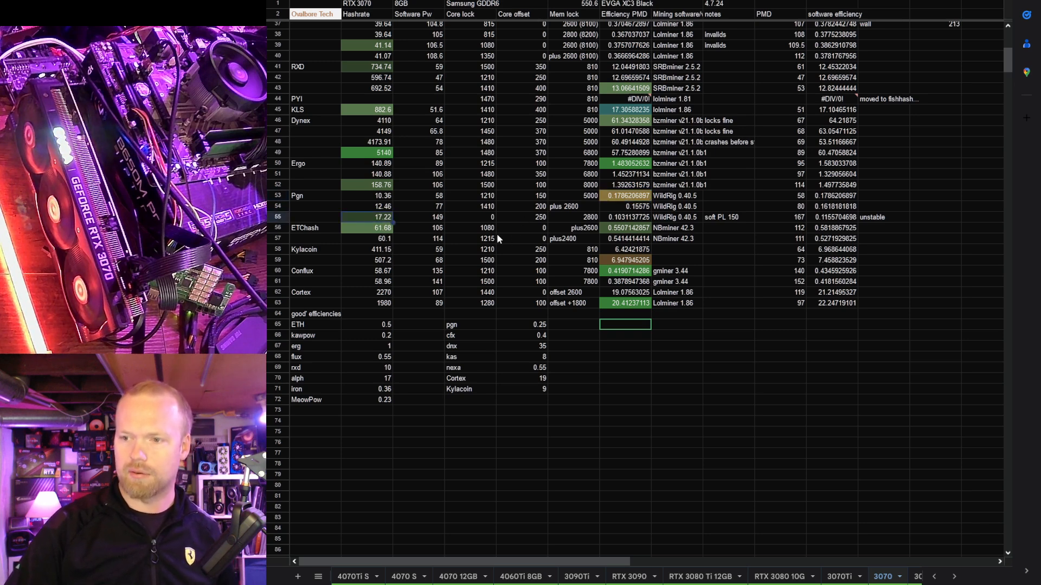
mouse_move(391, 306)
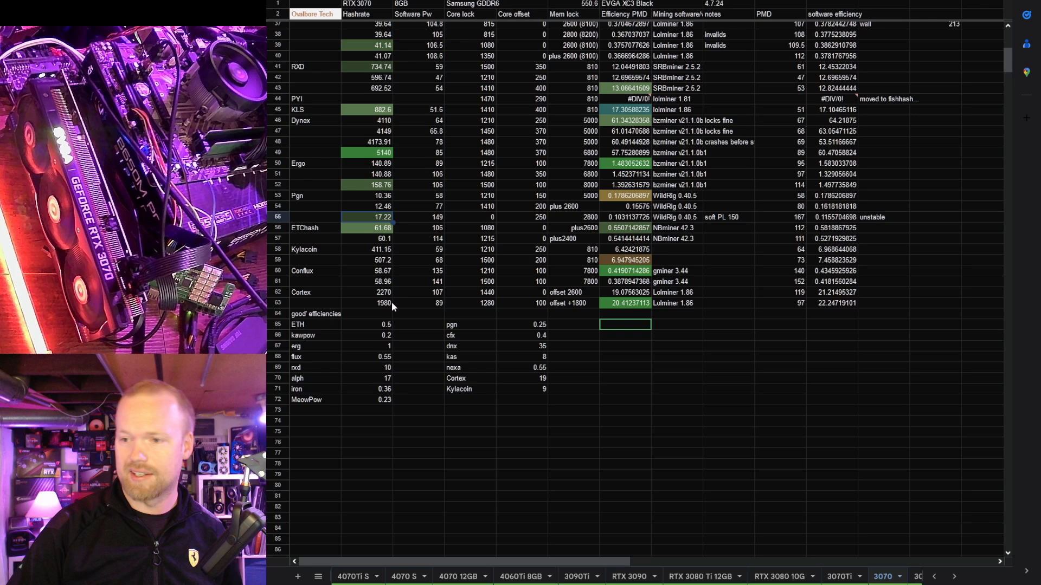
mouse_move(371, 266)
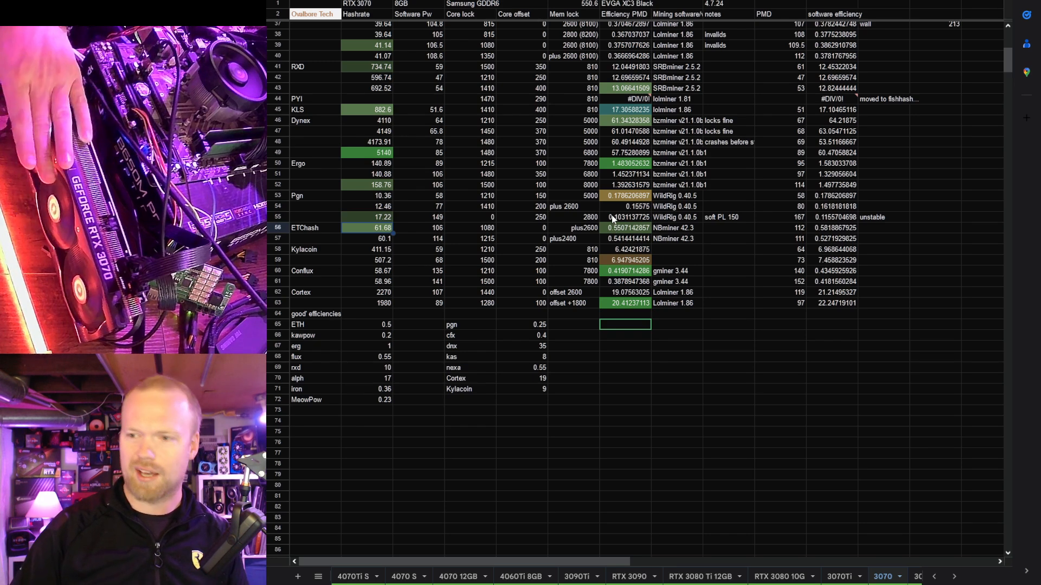
mouse_move(462, 235)
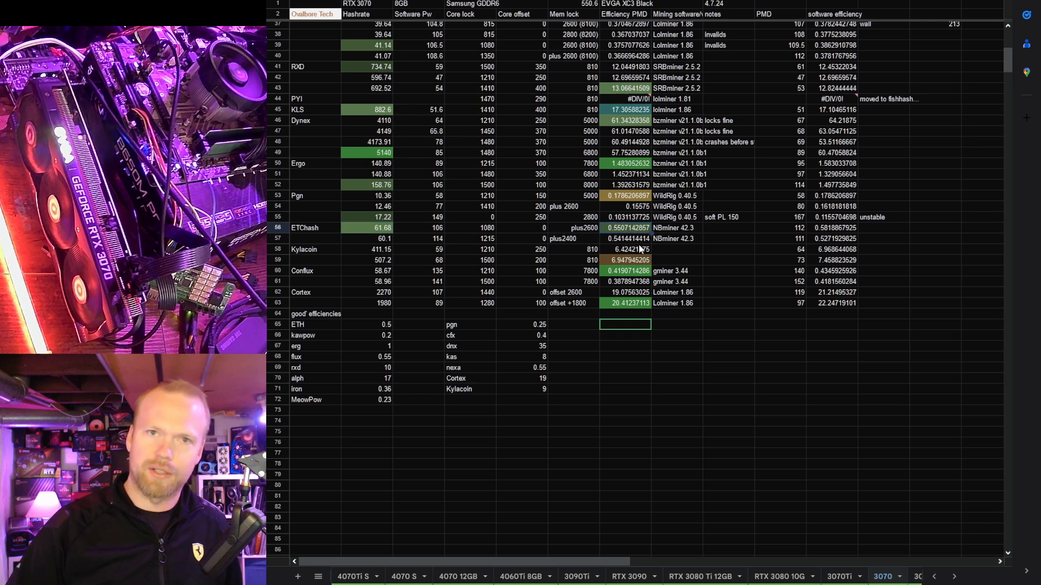
mouse_move(587, 328)
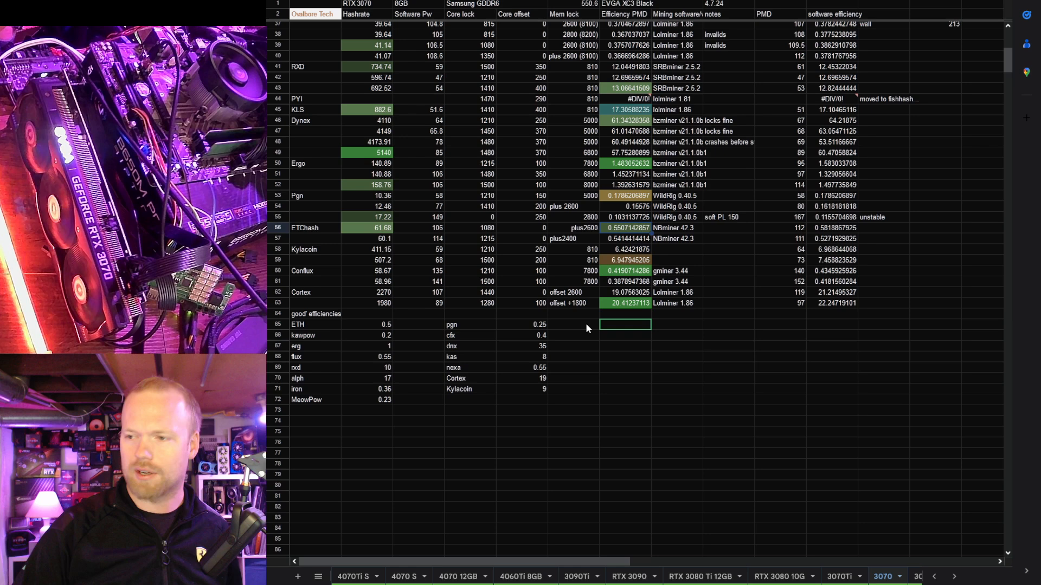
mouse_move(375, 253)
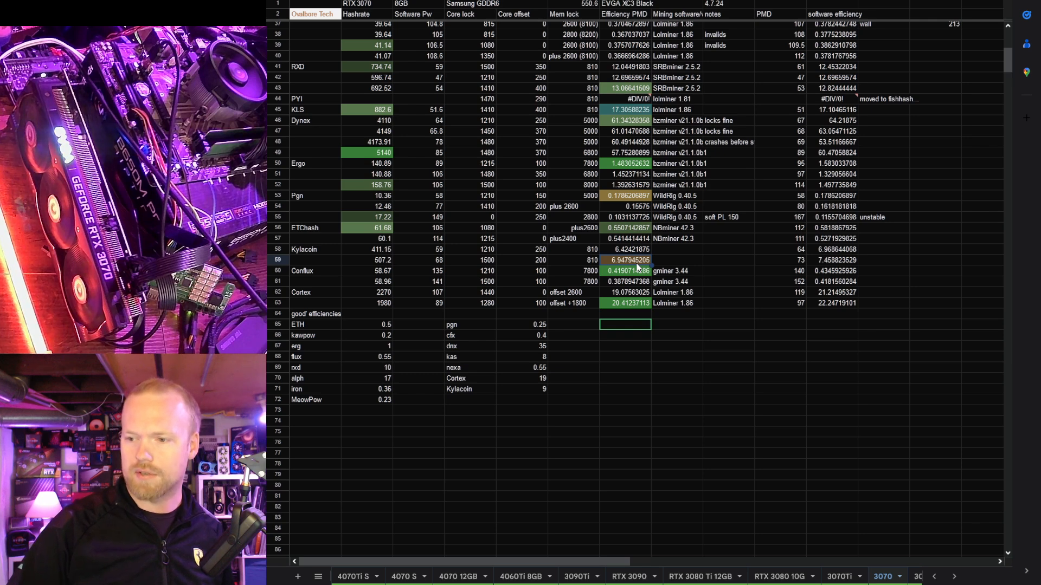
click(521, 389)
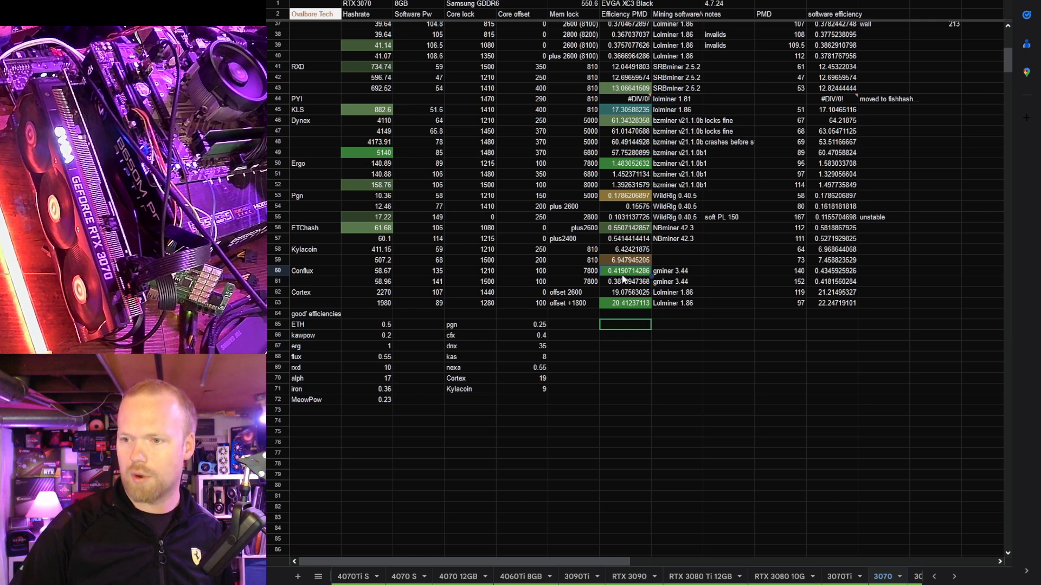
click(367, 271)
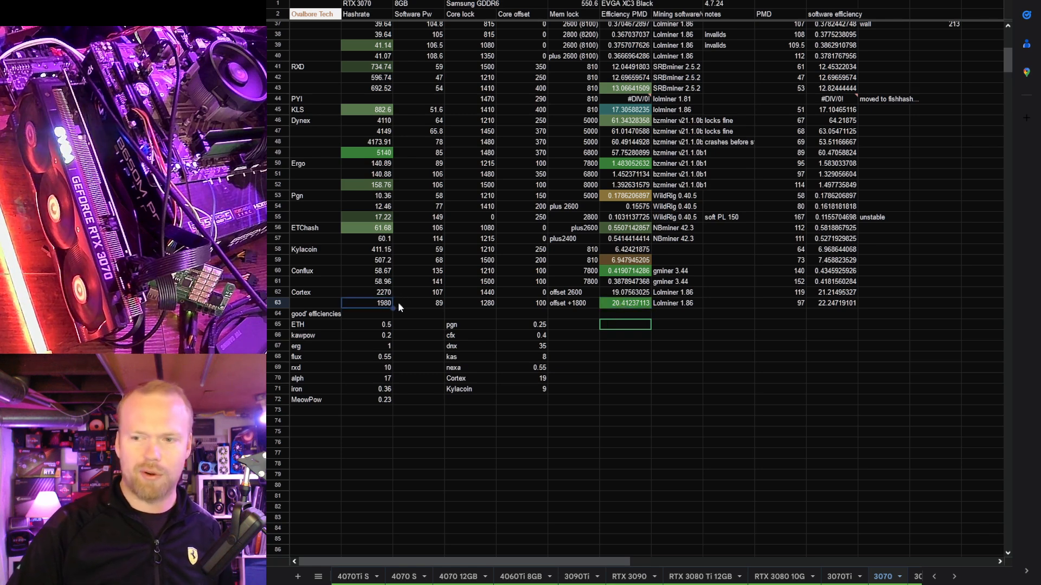
mouse_move(474, 315)
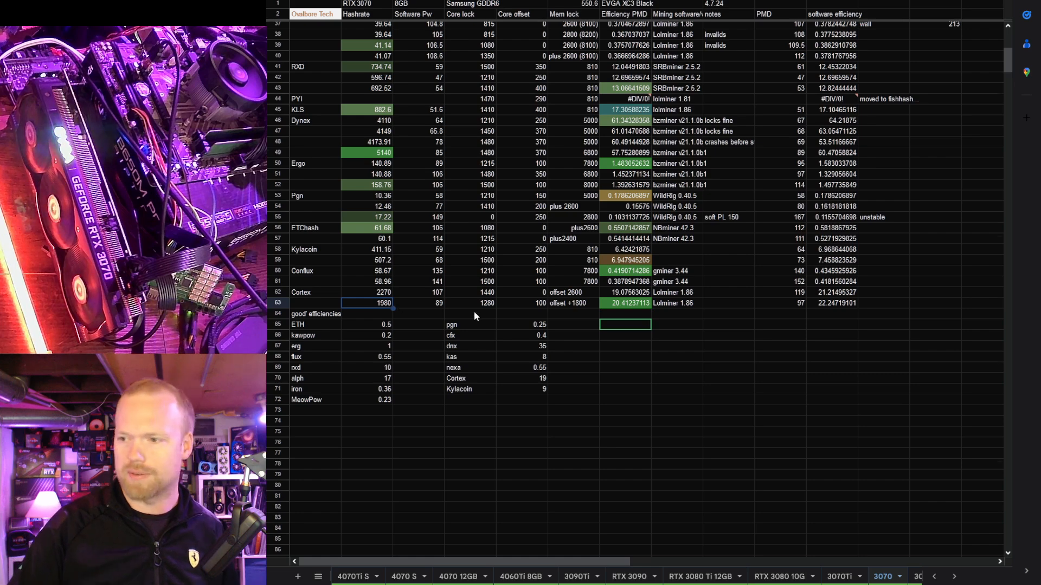
Scroll back to the top of the 3070 tab showing Flux, Nexa and Progpow above MeowPow
scroll(up, 3)
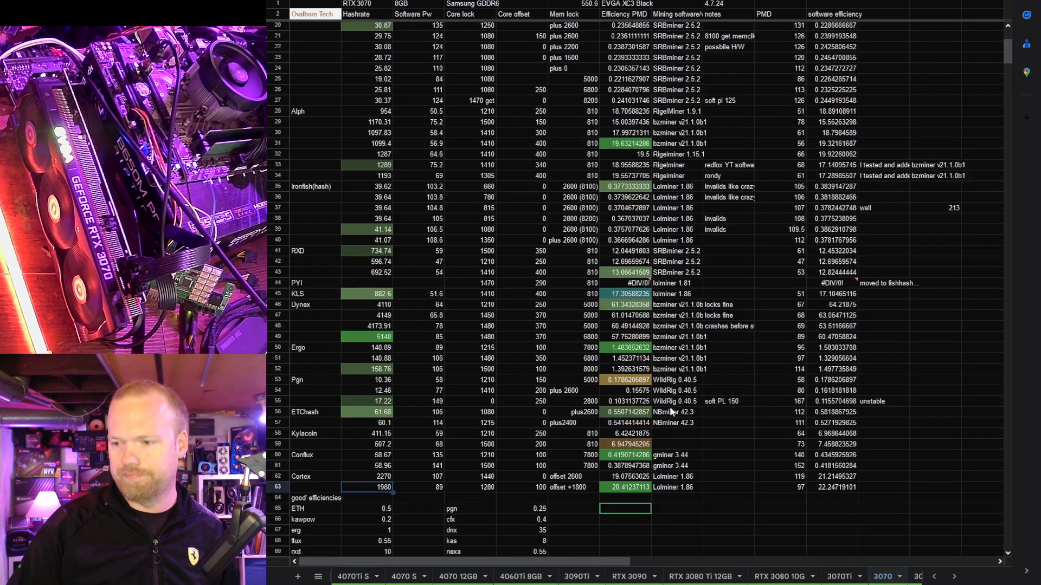
scroll(up, 3)
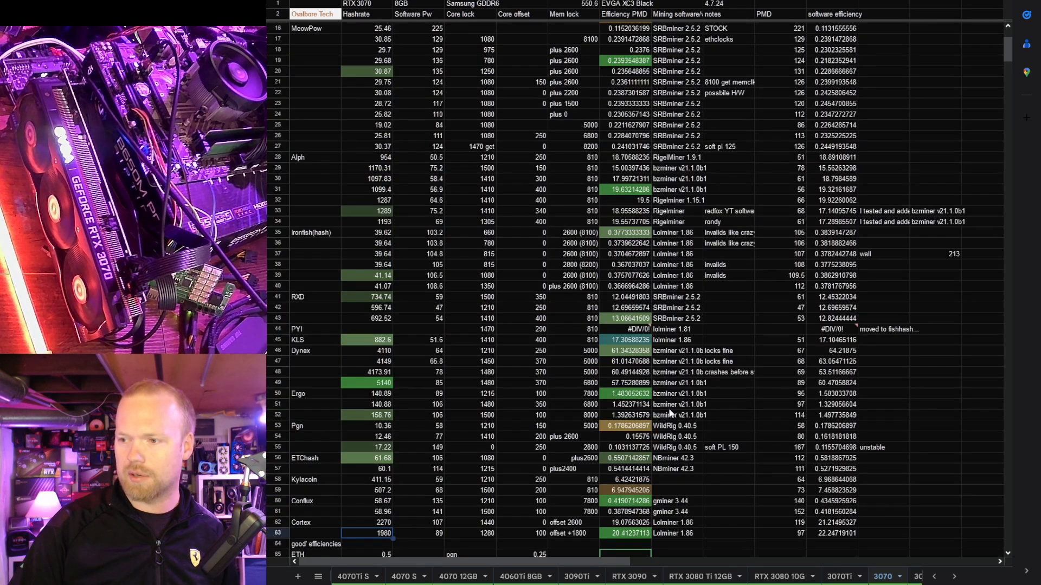
scroll(up, 3)
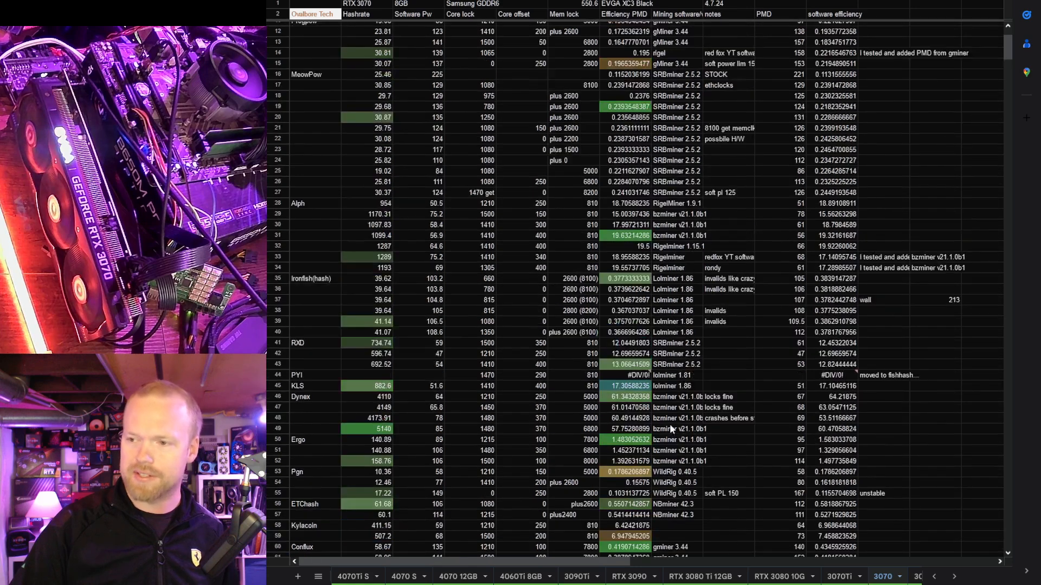
scroll(up, 3)
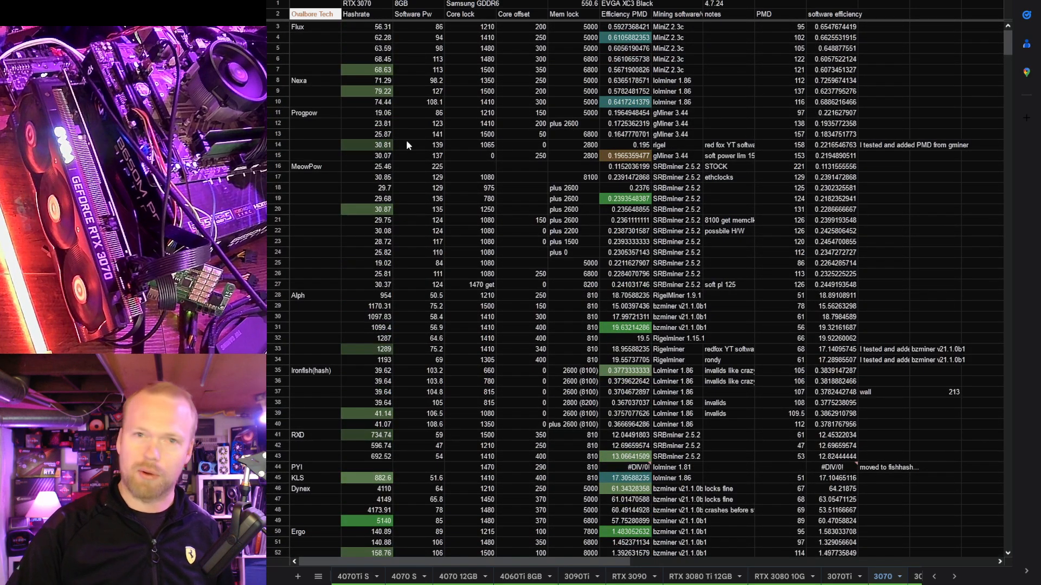
mouse_move(427, 230)
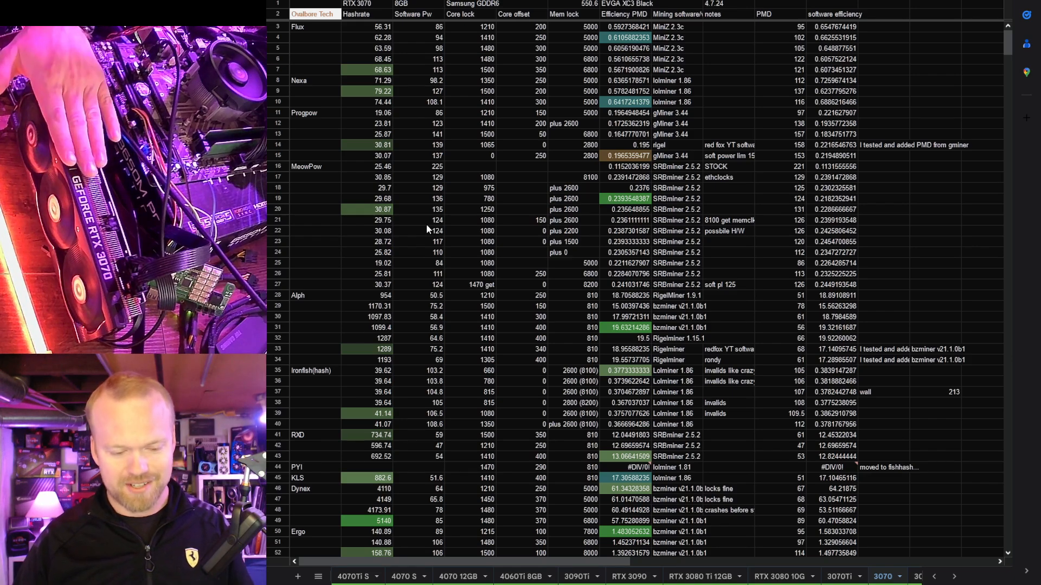
mouse_move(385, 299)
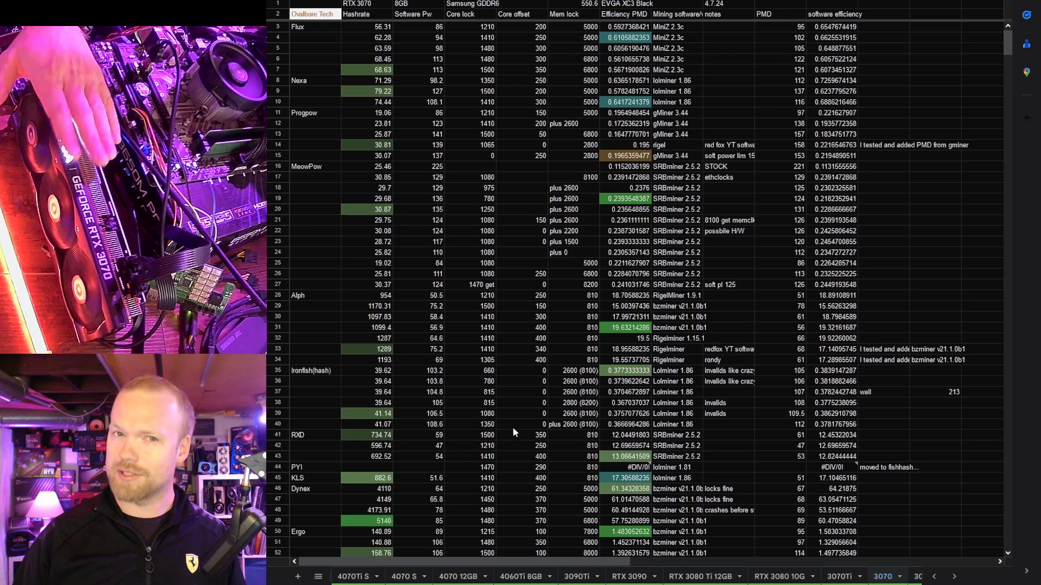
mouse_move(511, 378)
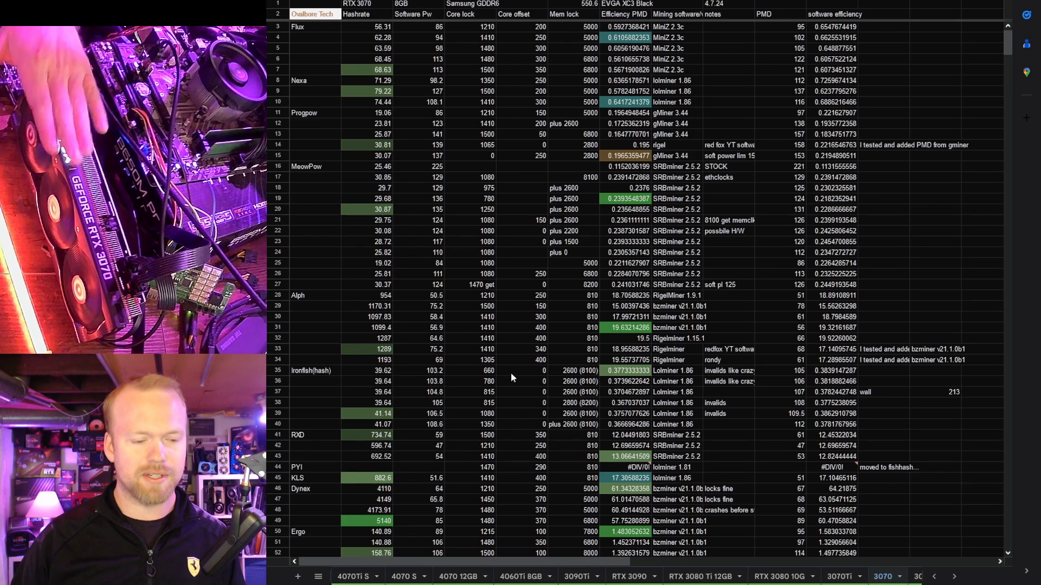